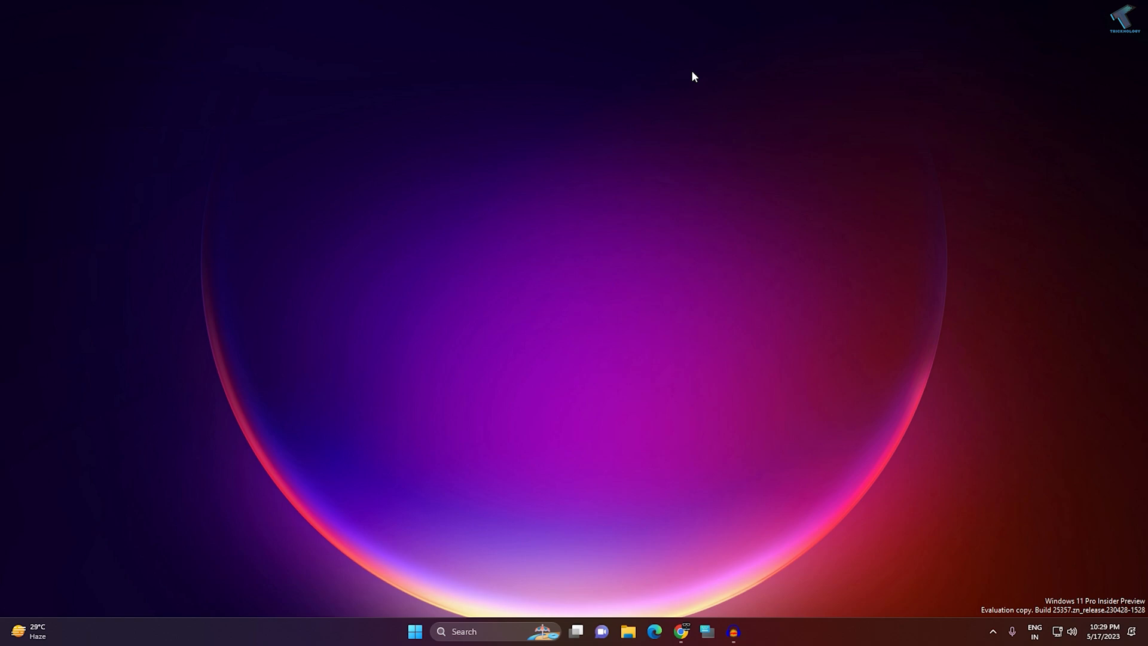
pyautogui.moveTo(585, 342)
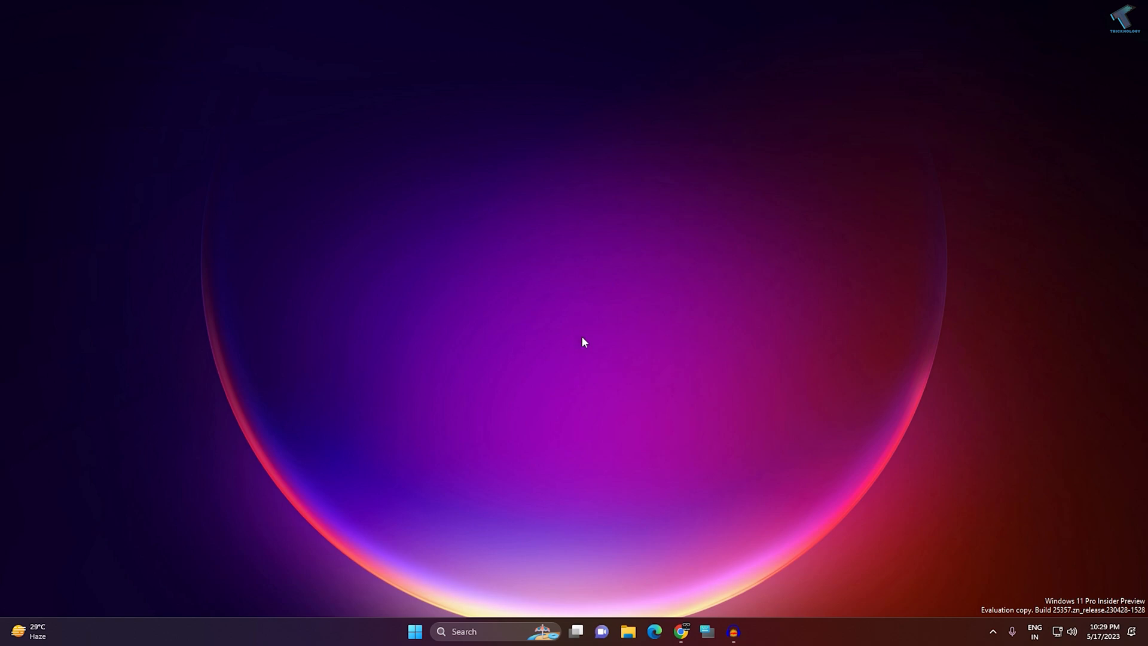
pyautogui.moveTo(601, 349)
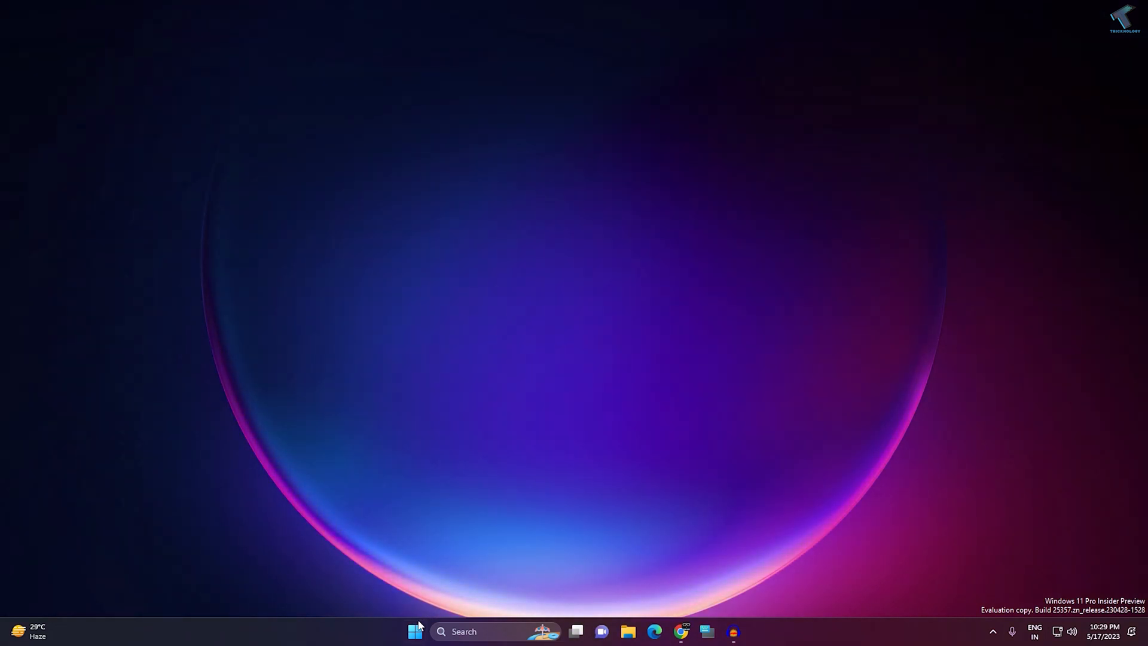
# - Launch Windows Settings from the Start button's quick links menu
pyautogui.rightClick(415, 631)
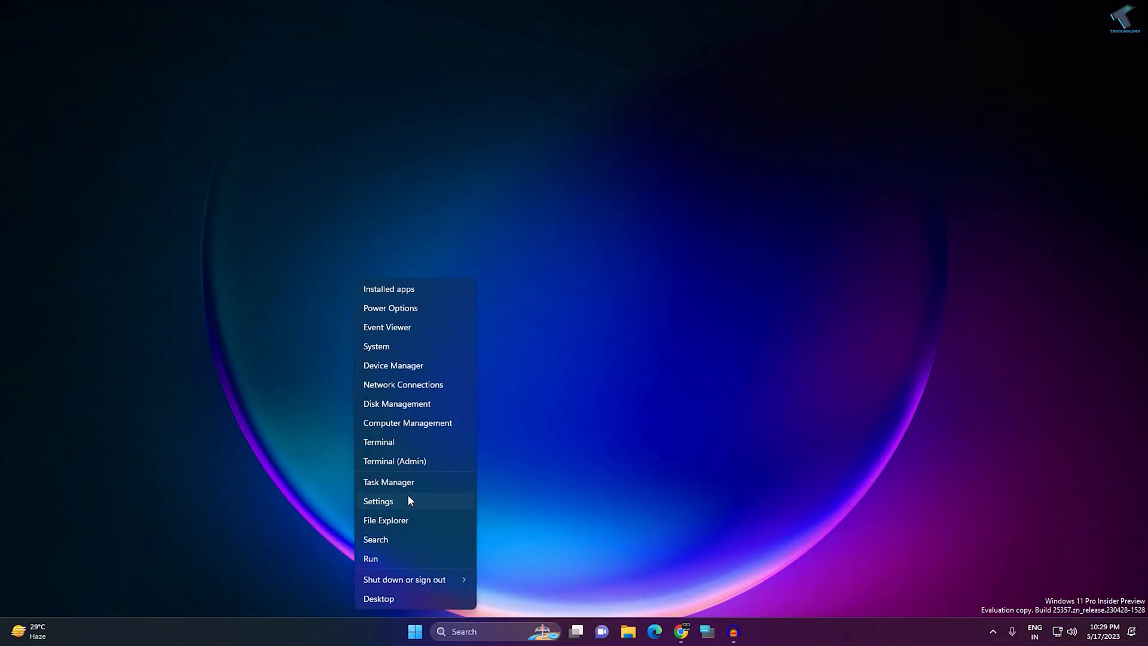
pyautogui.click(379, 500)
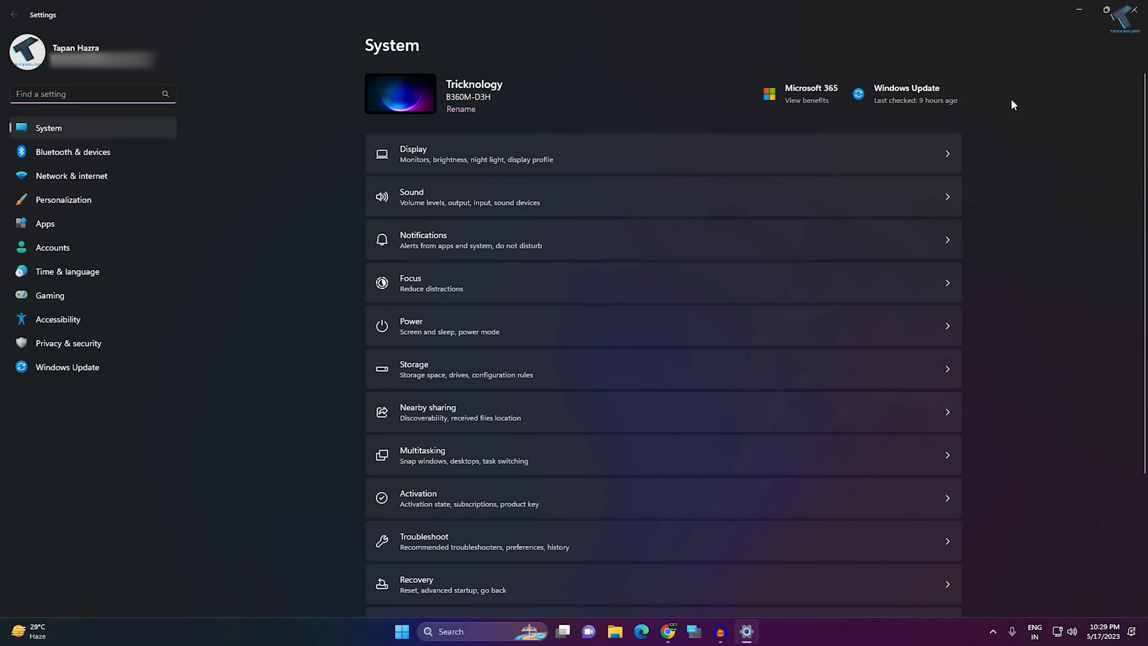
pyautogui.moveTo(116, 145)
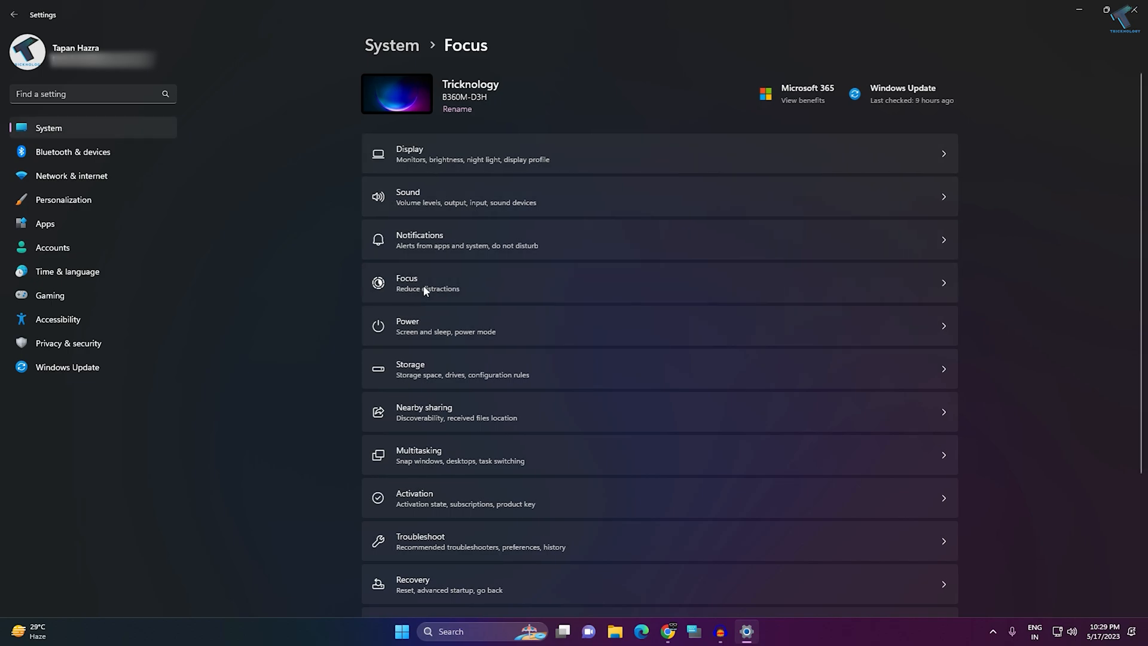
# - Stop the running focus session on the Focus page
pyautogui.click(427, 283)
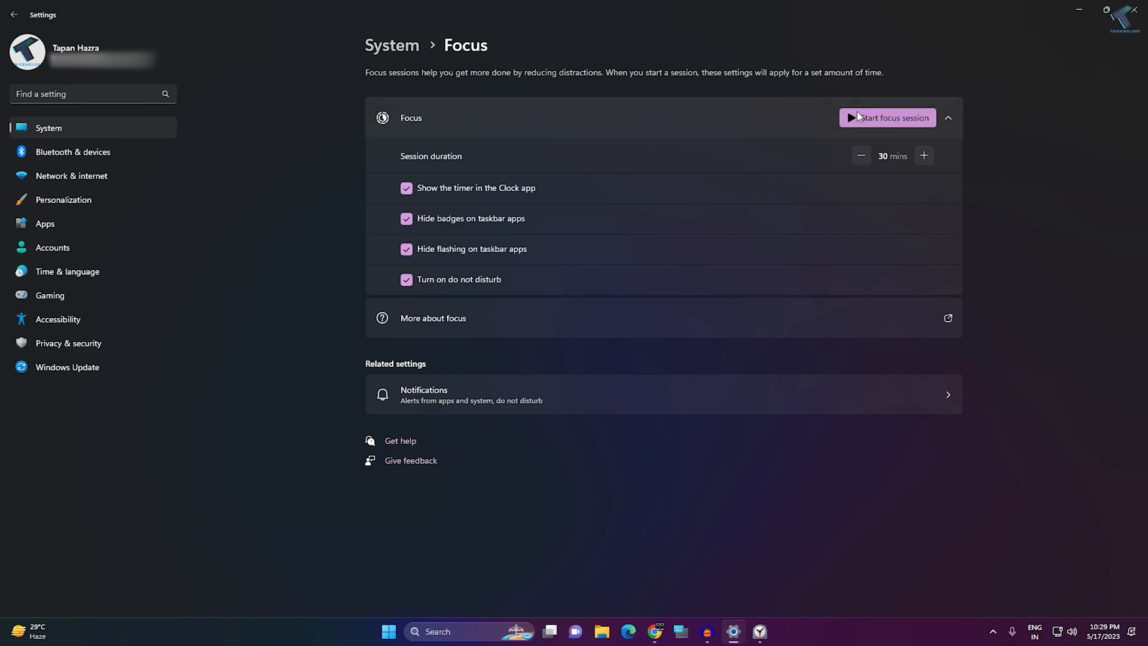
pyautogui.moveTo(881, 137)
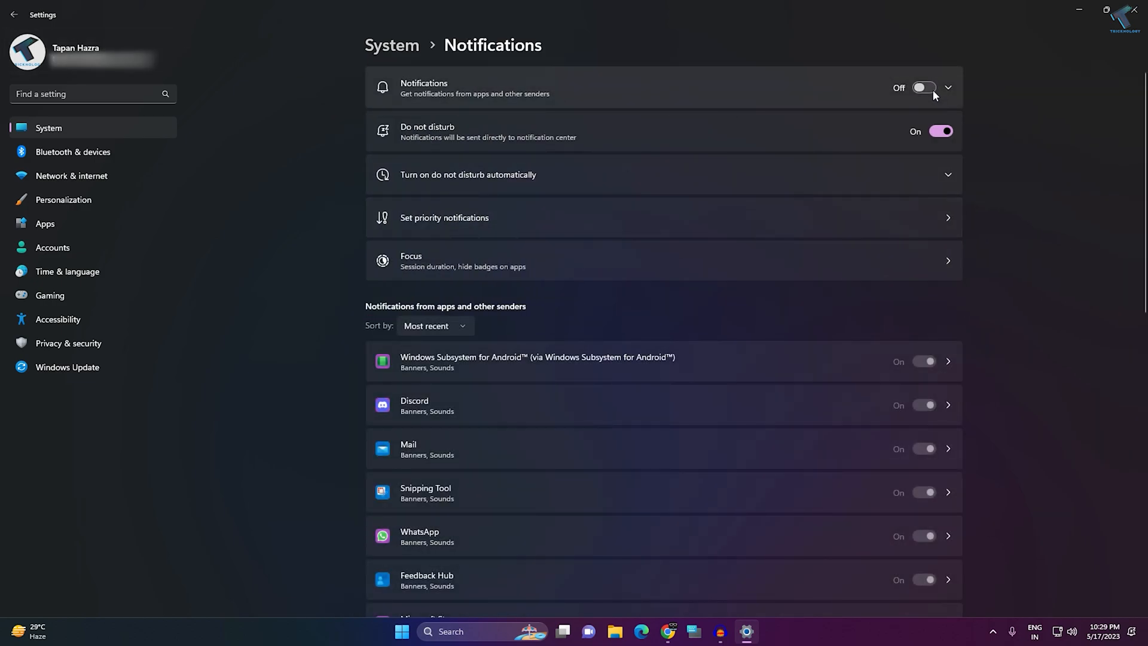
# - Switch Notifications on and toggle Do not disturb on the Notifications page
pyautogui.click(924, 87)
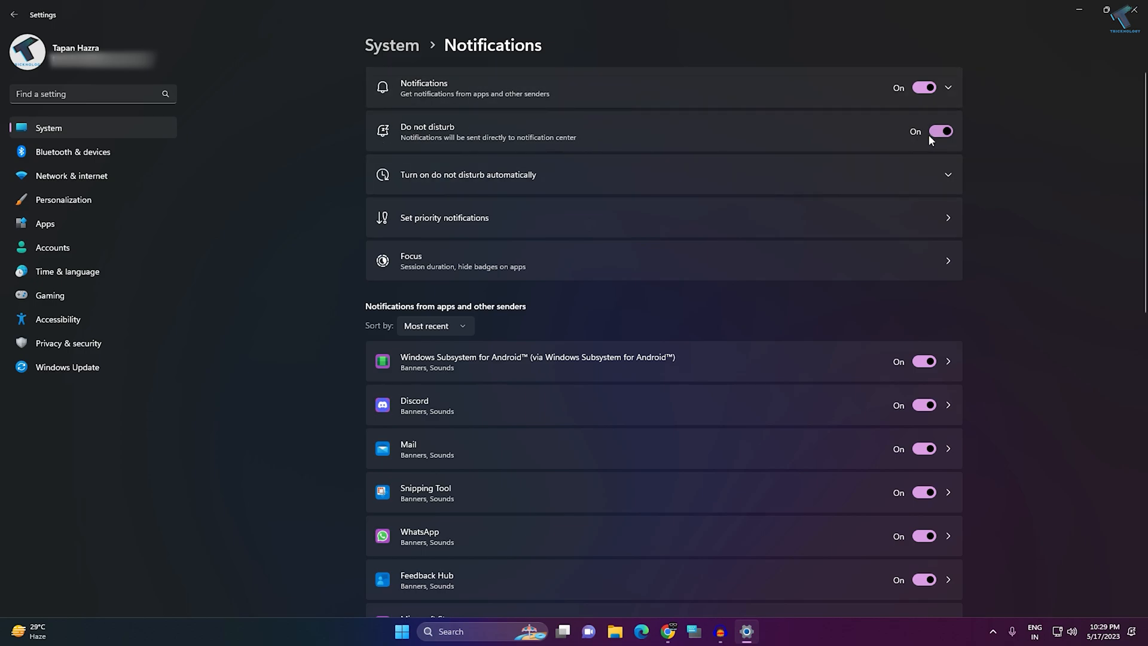
pyautogui.click(939, 131)
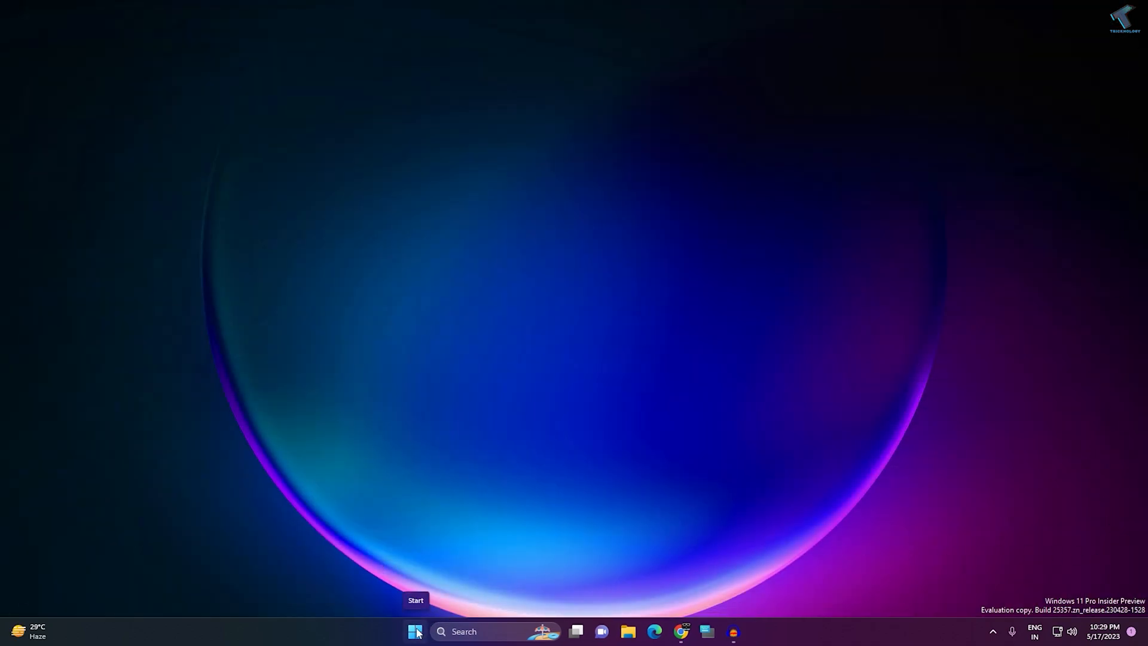
# - Search for 'services.msc' from Start so the Services app is the best match
pyautogui.click(415, 631)
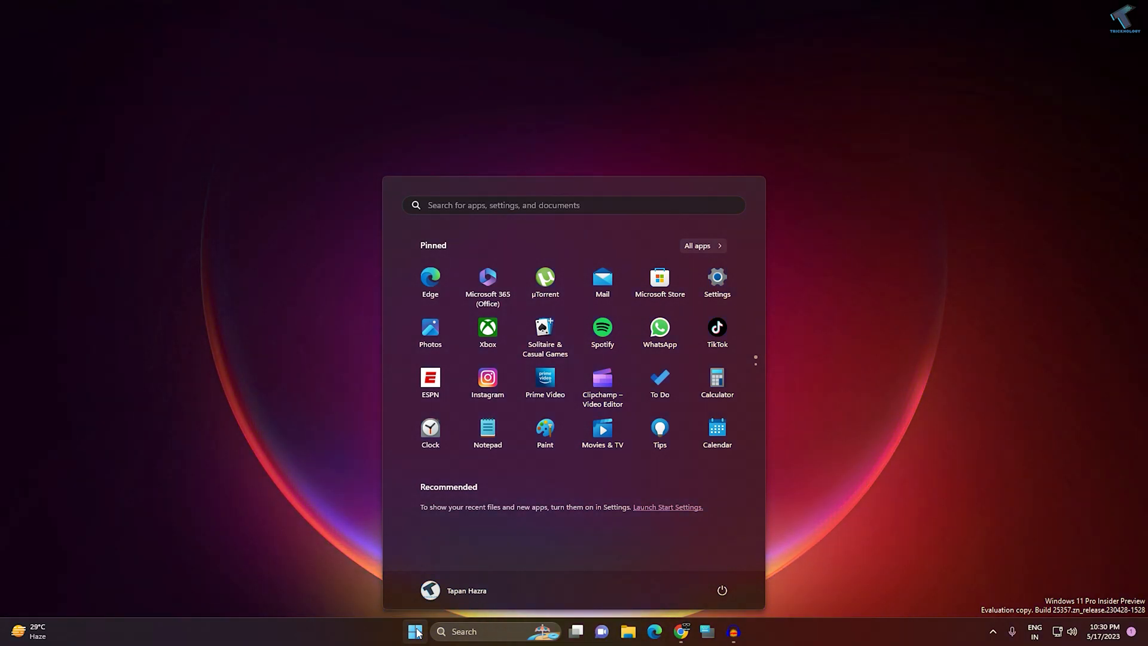
pyautogui.write('services')
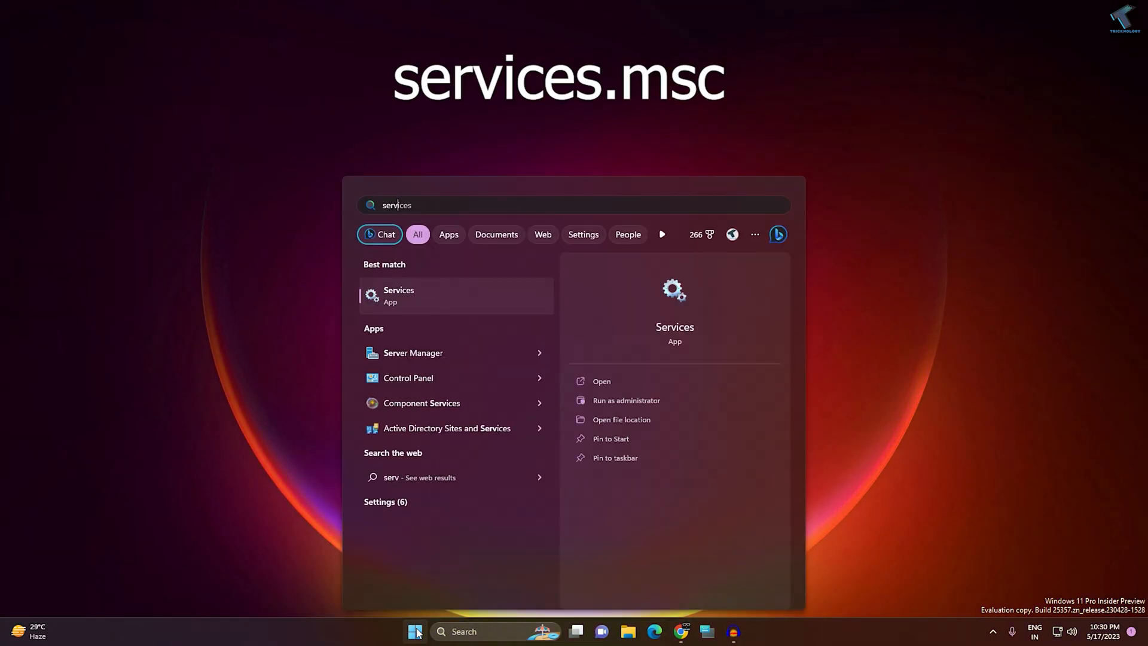
pyautogui.press('Backspace')
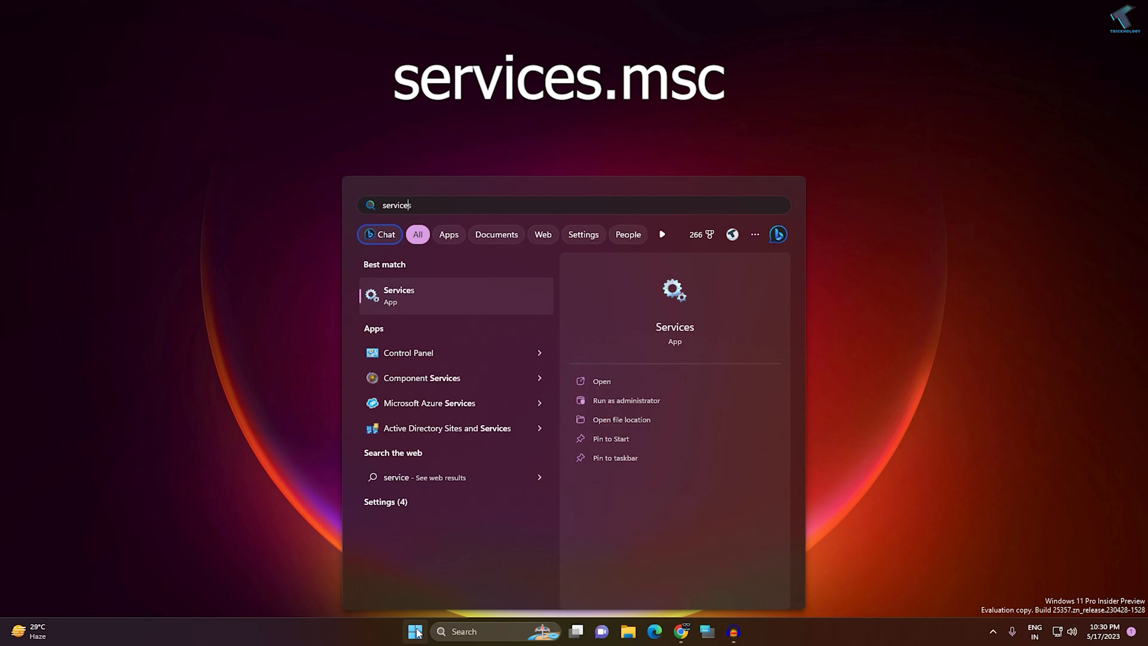
pyautogui.write('.m')
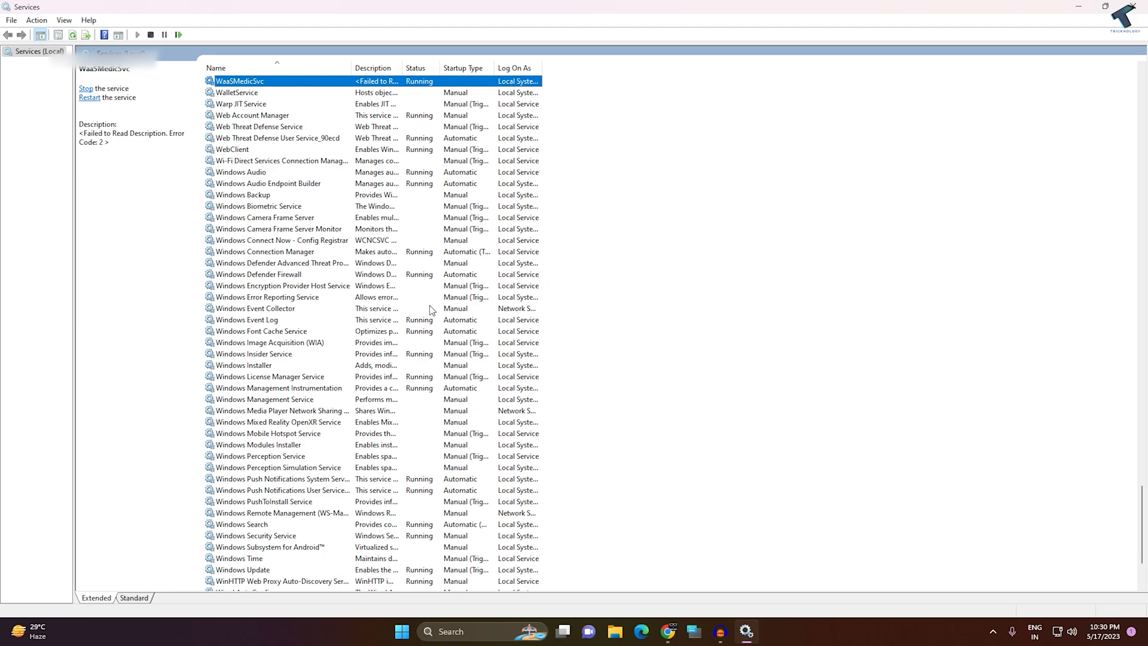
# - Locate Windows Push Notifications System Service in the list and restart it
pyautogui.scroll(-3)
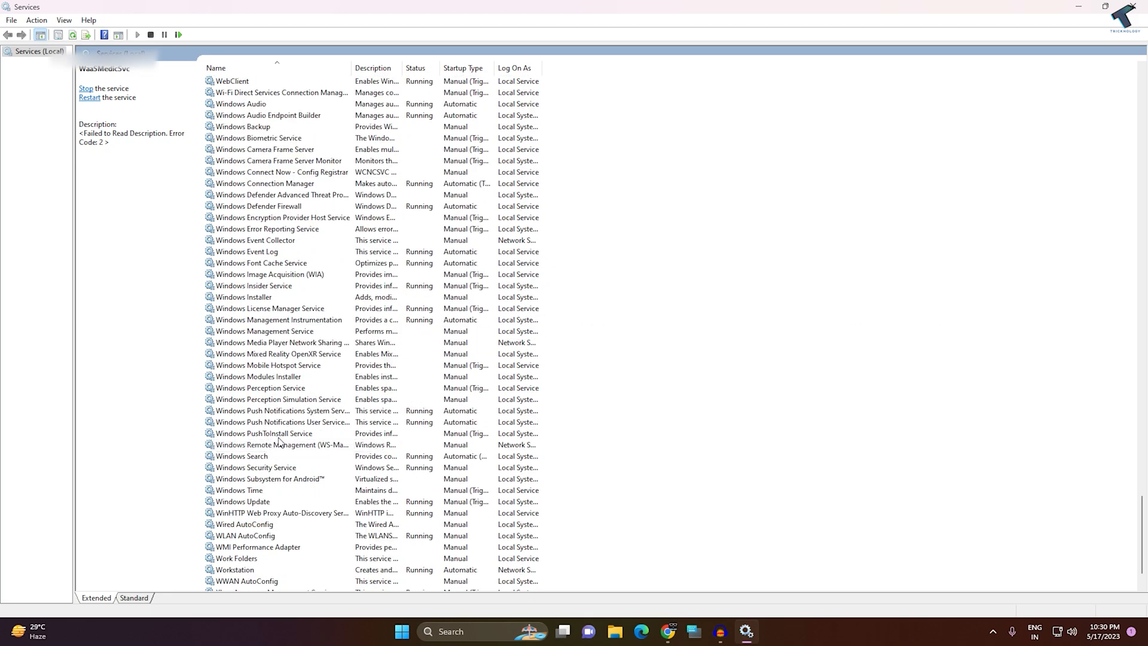
pyautogui.click(281, 410)
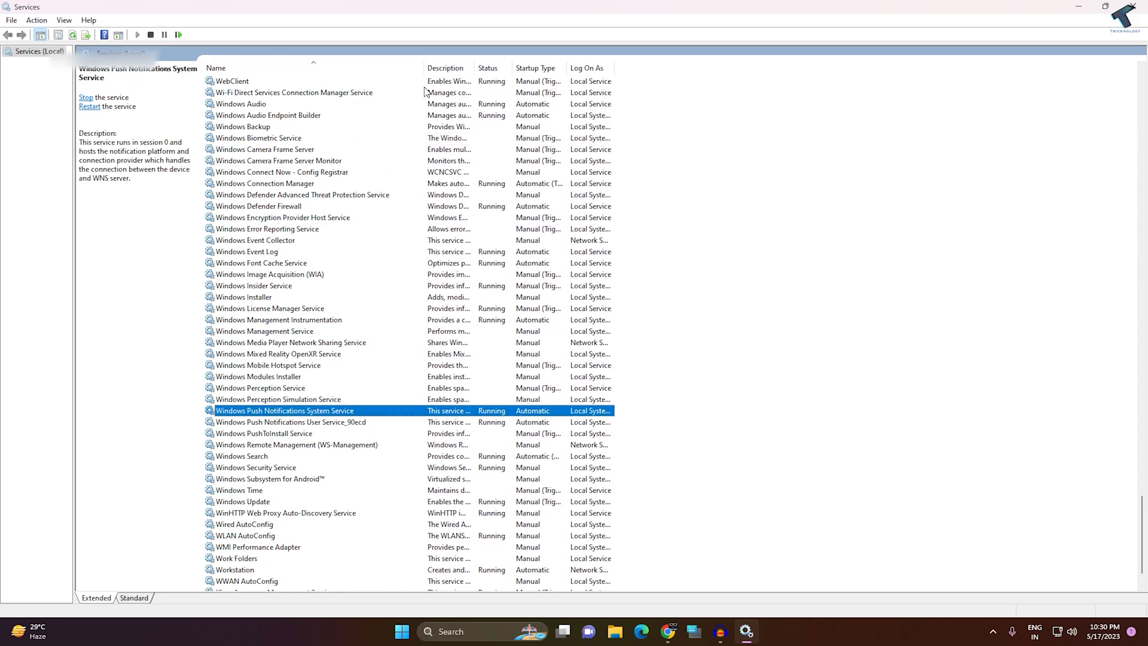
pyautogui.moveTo(341, 416)
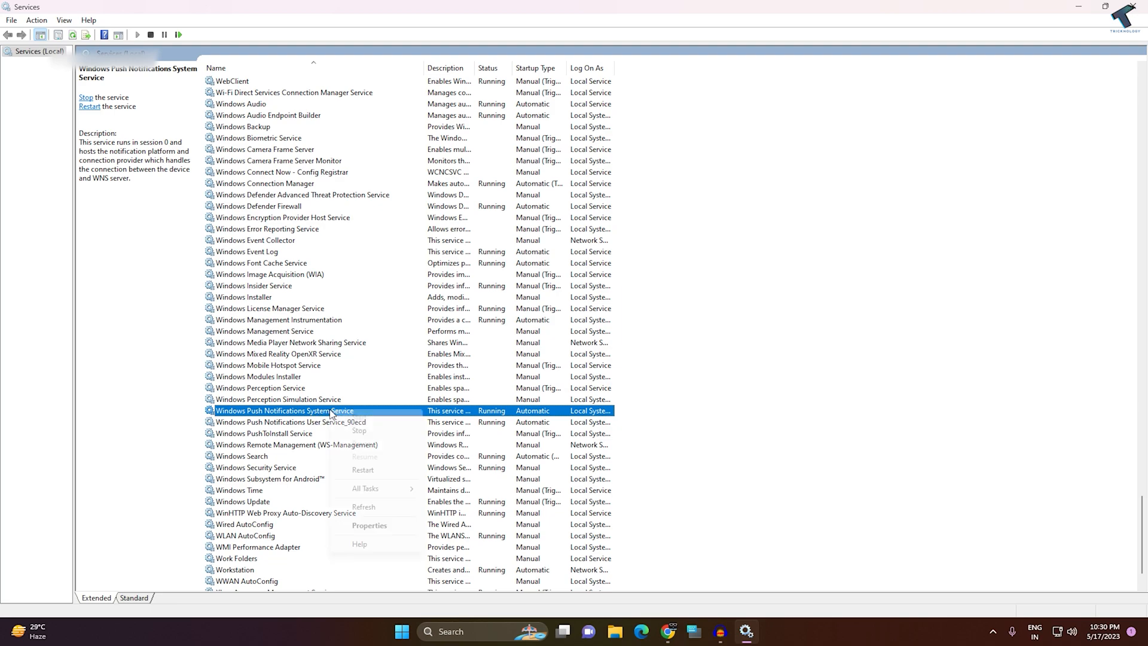
pyautogui.click(357, 430)
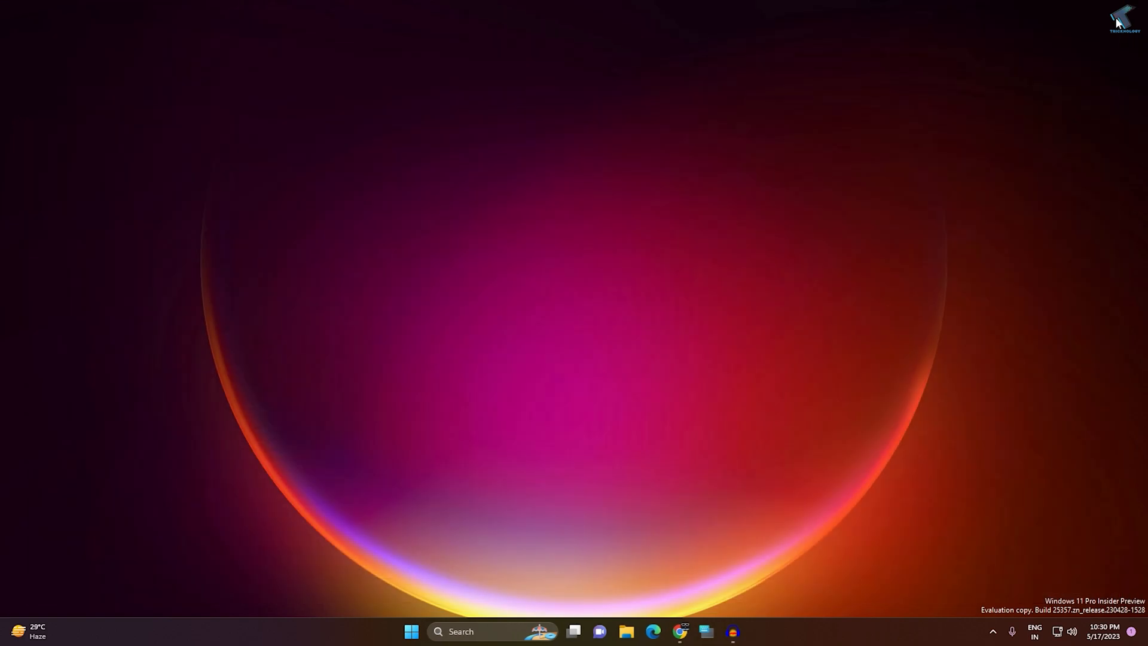
# - Launch Task Manager from the Start button's quick links menu
pyautogui.rightClick(412, 632)
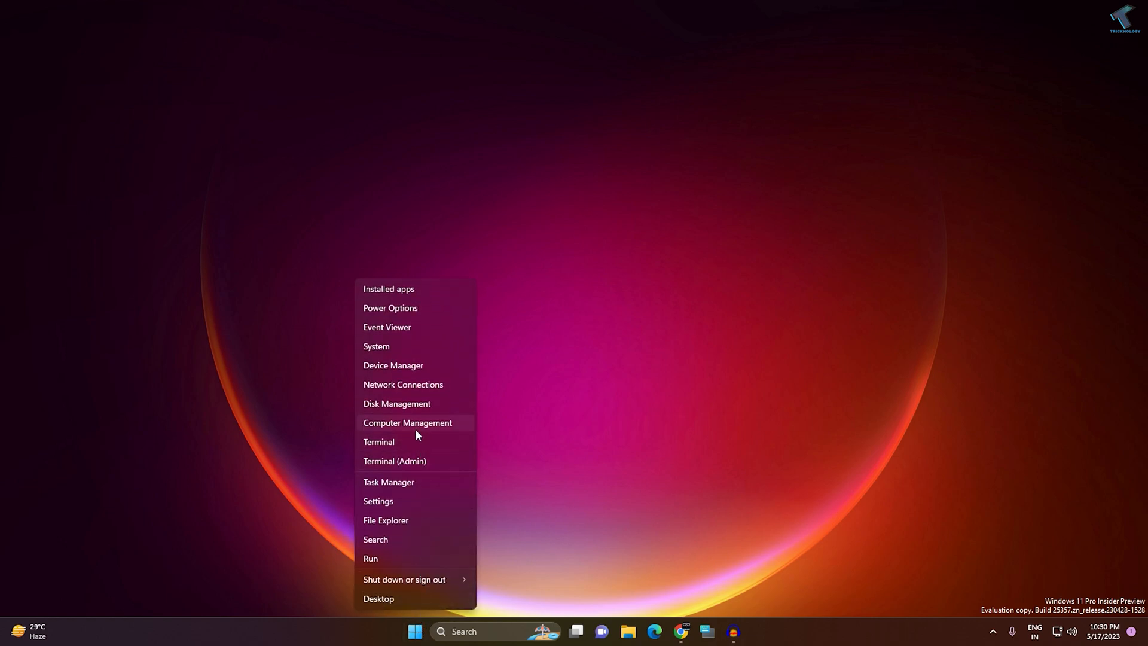
pyautogui.moveTo(413, 487)
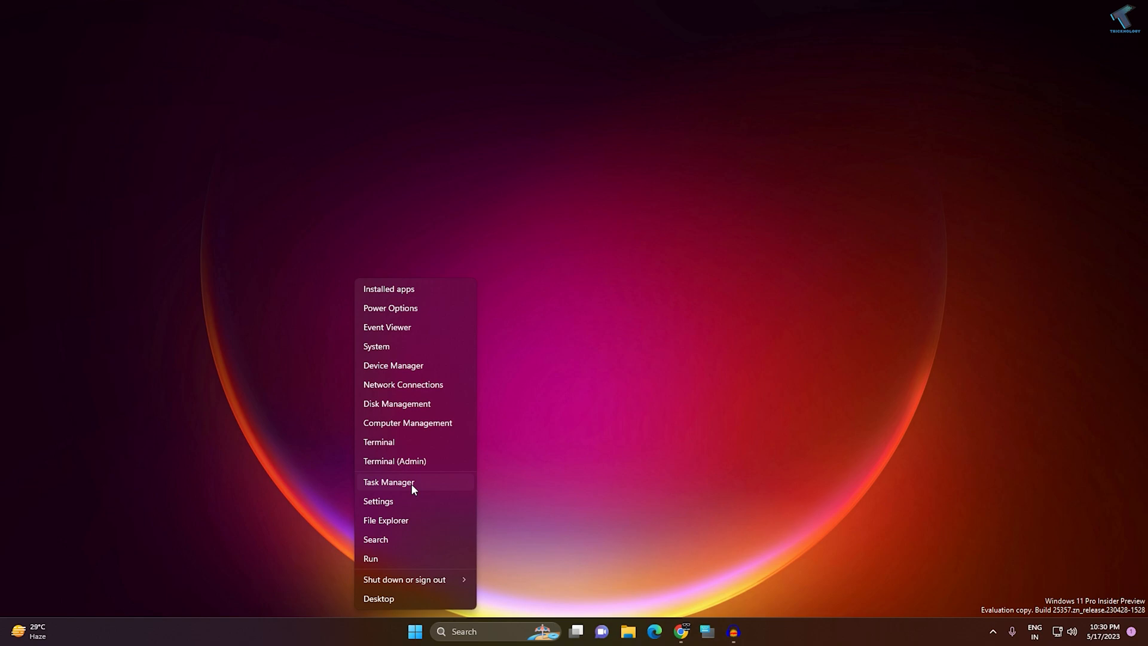
pyautogui.click(388, 482)
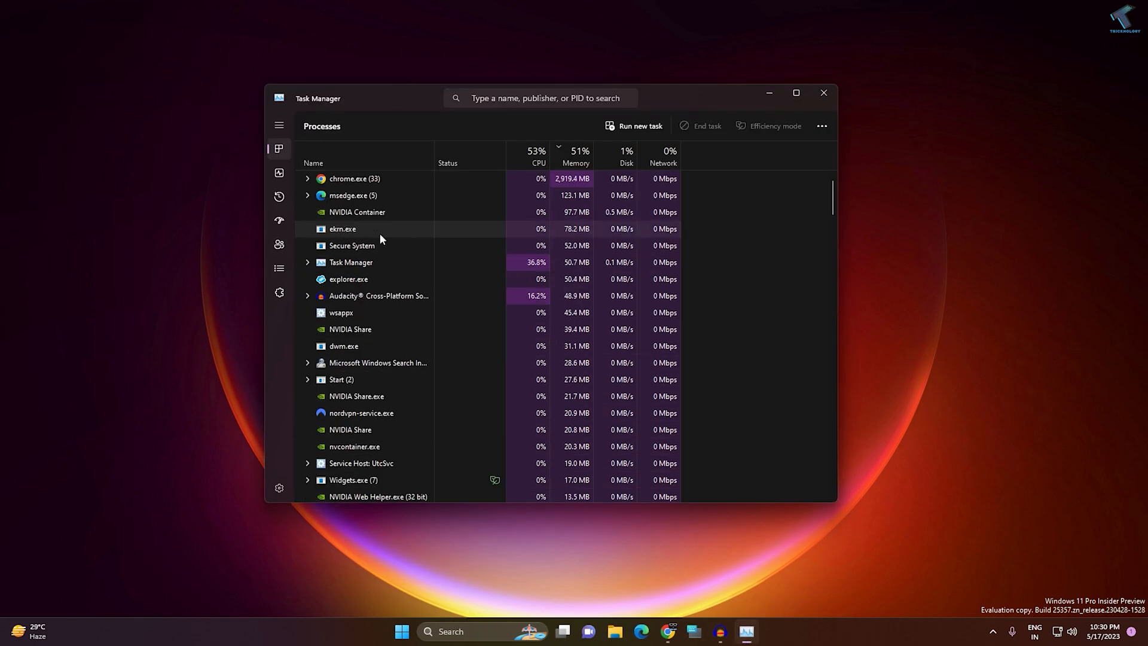
# - Restart the Windows Explorer process and close Task Manager
pyautogui.click(358, 278)
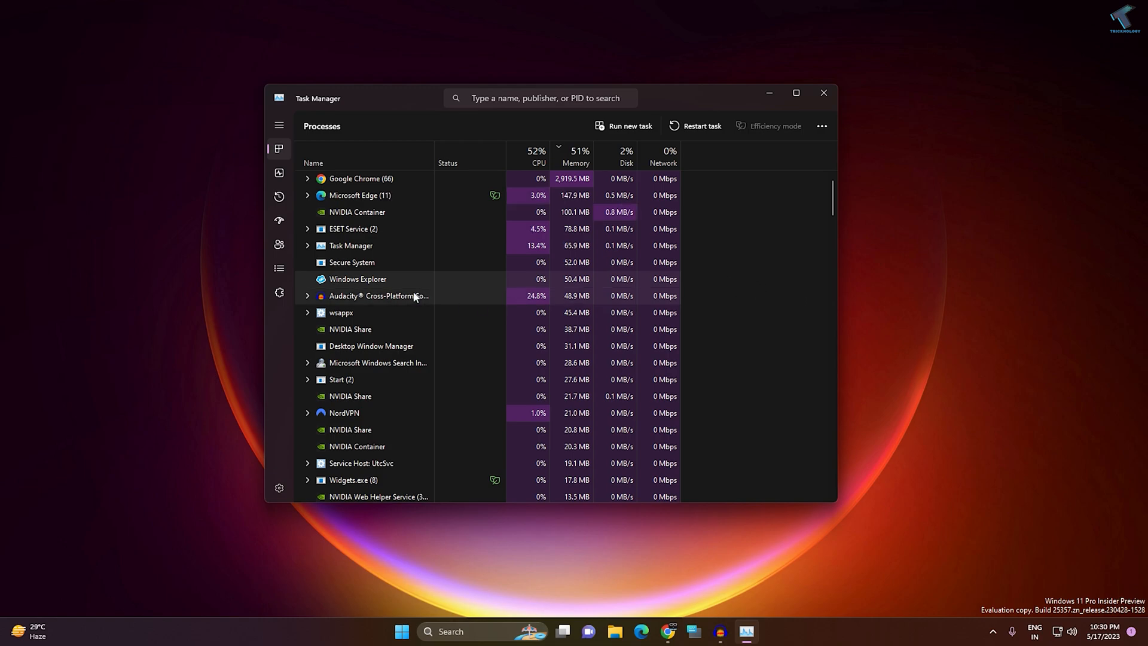
pyautogui.rightClick(358, 279)
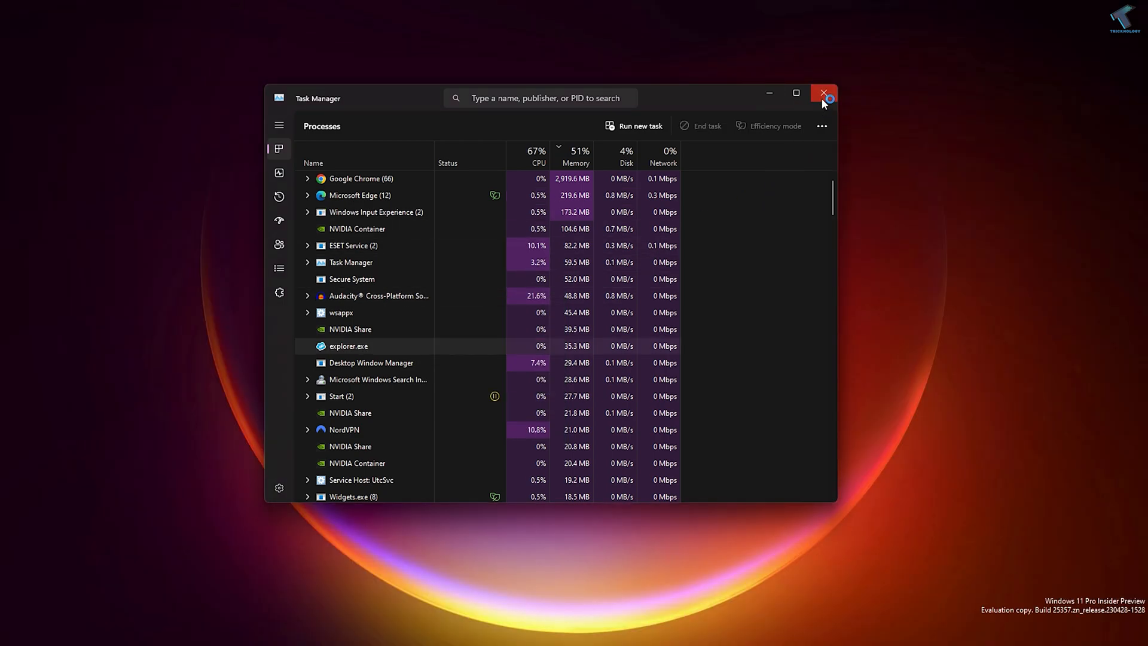
pyautogui.click(822, 93)
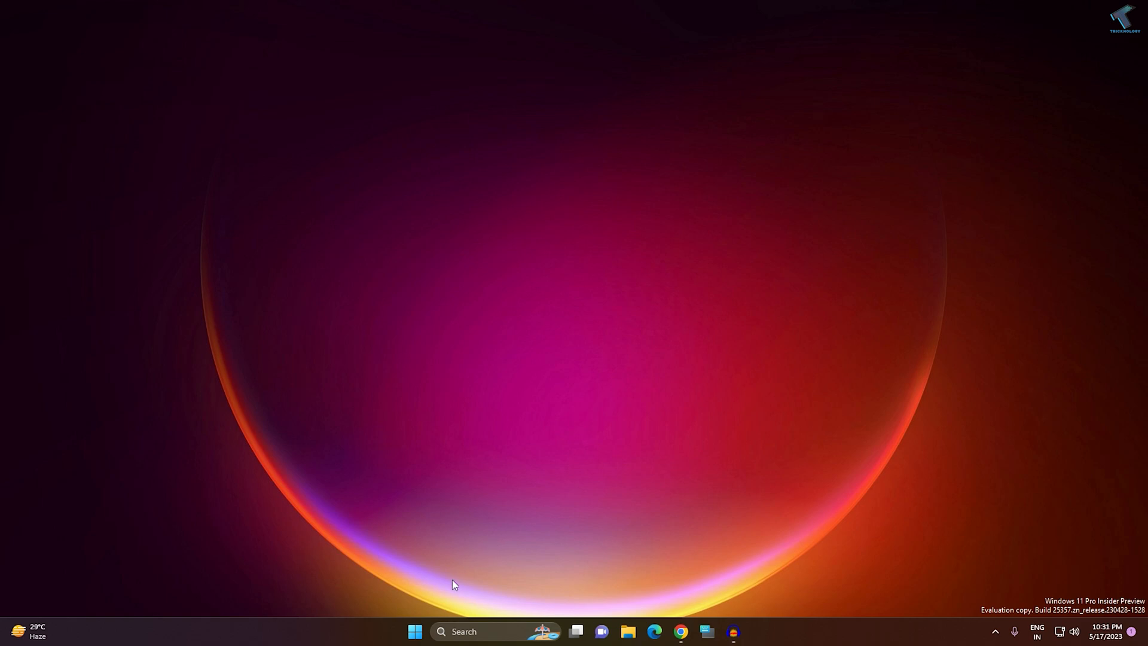
pyautogui.moveTo(442, 605)
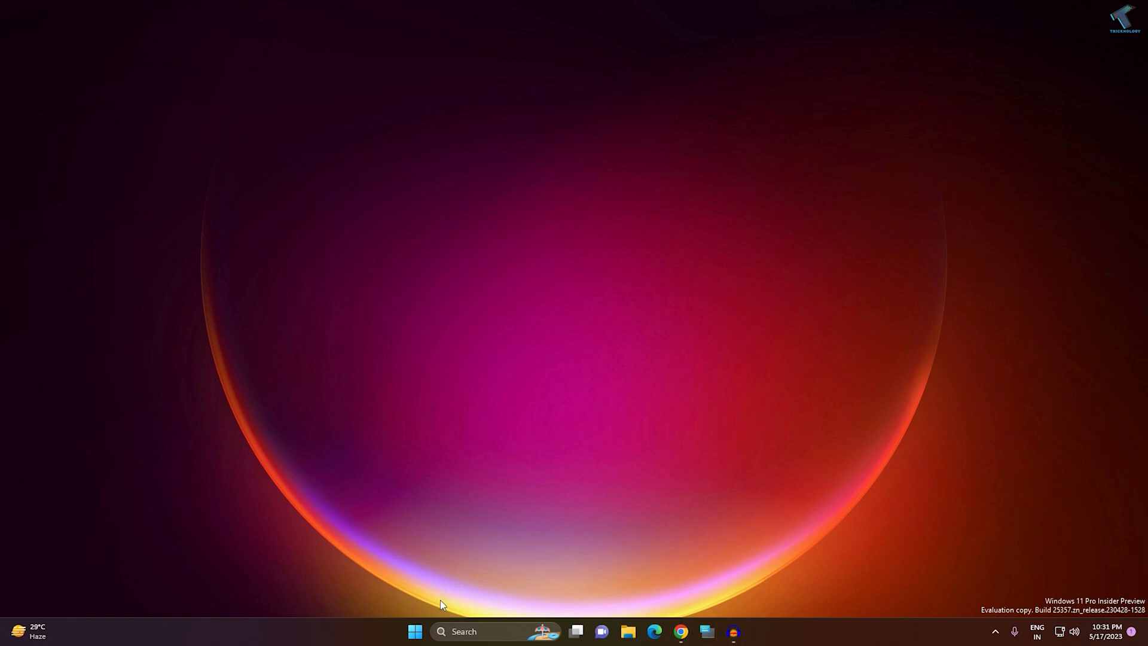